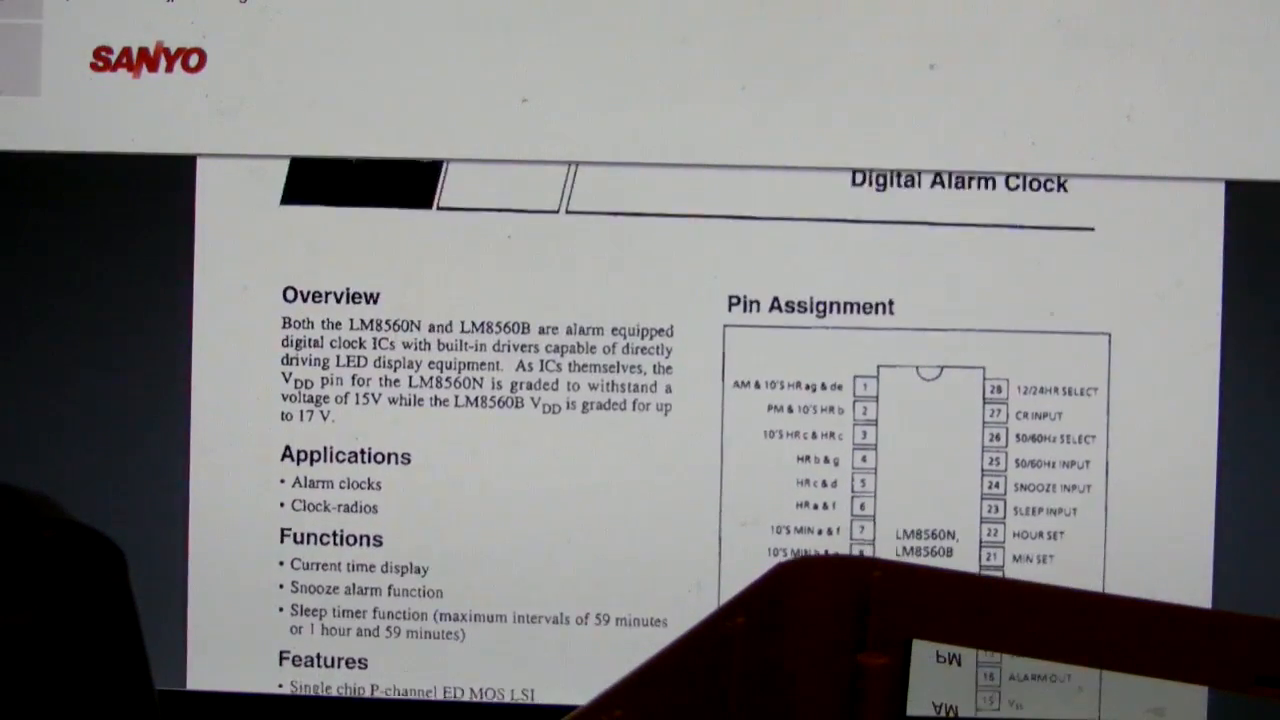
pyautogui.scroll(-3)
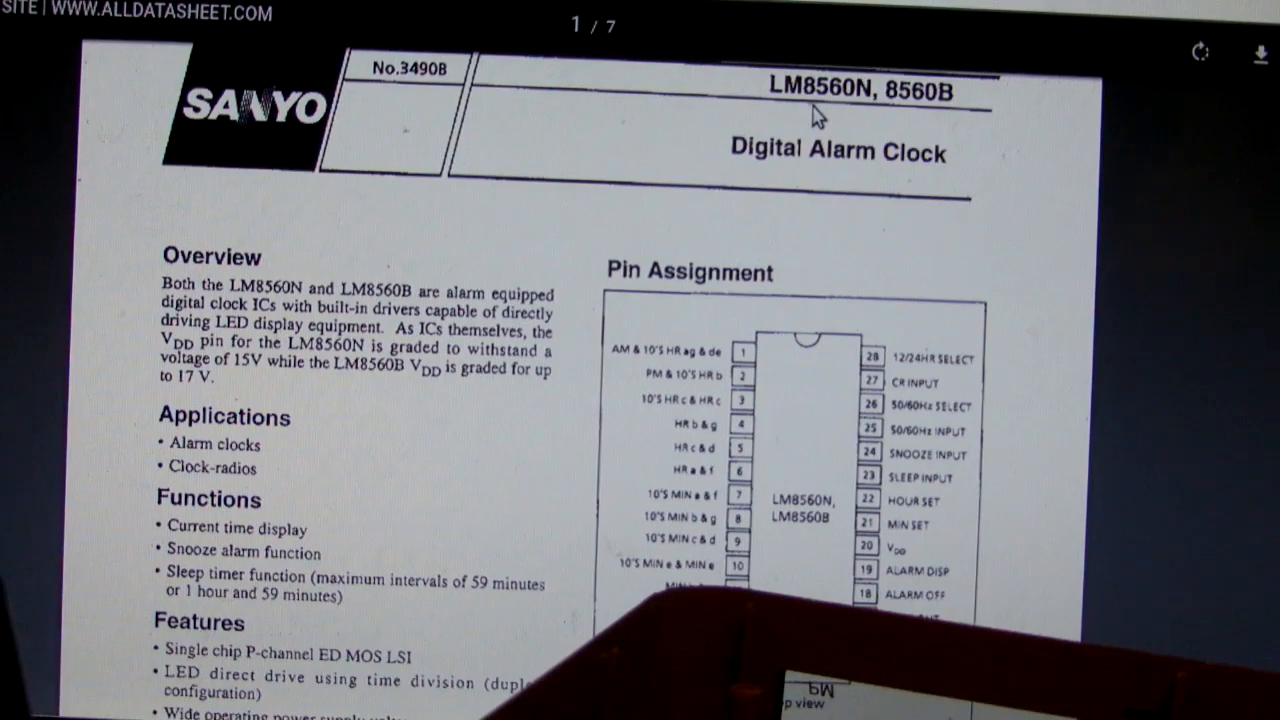
pyautogui.scroll(-3)
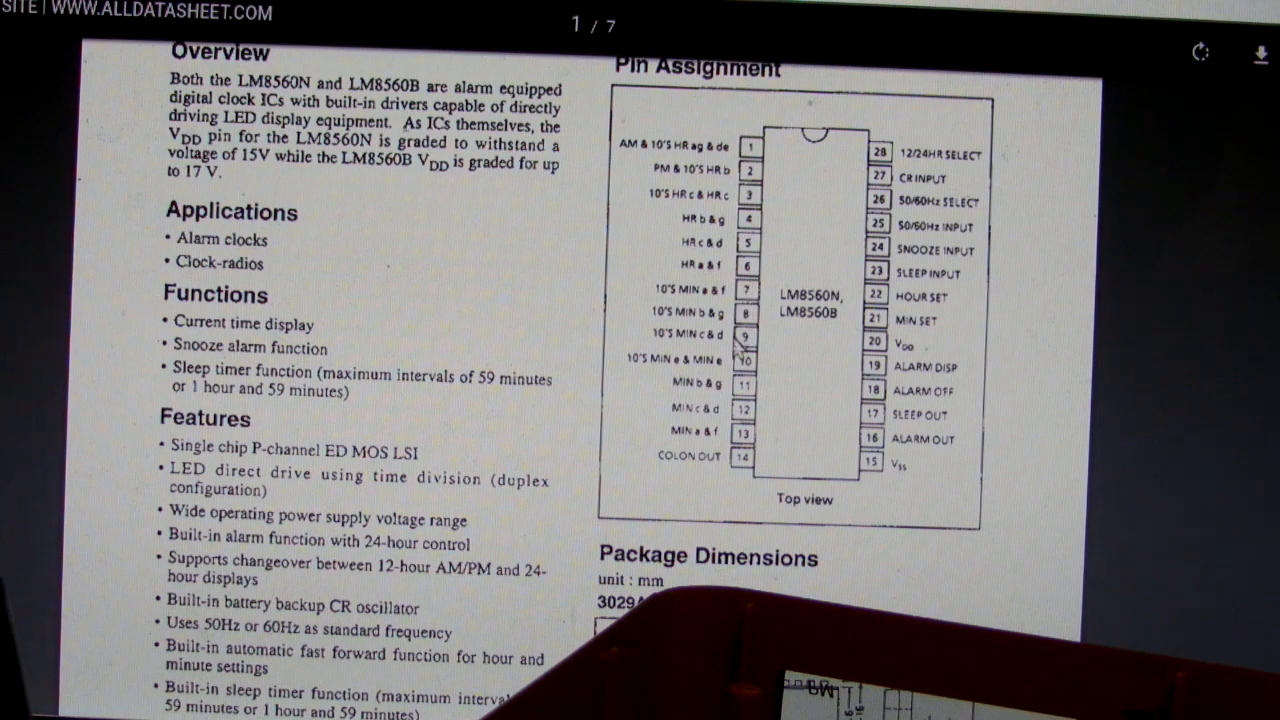
pyautogui.moveTo(715, 440)
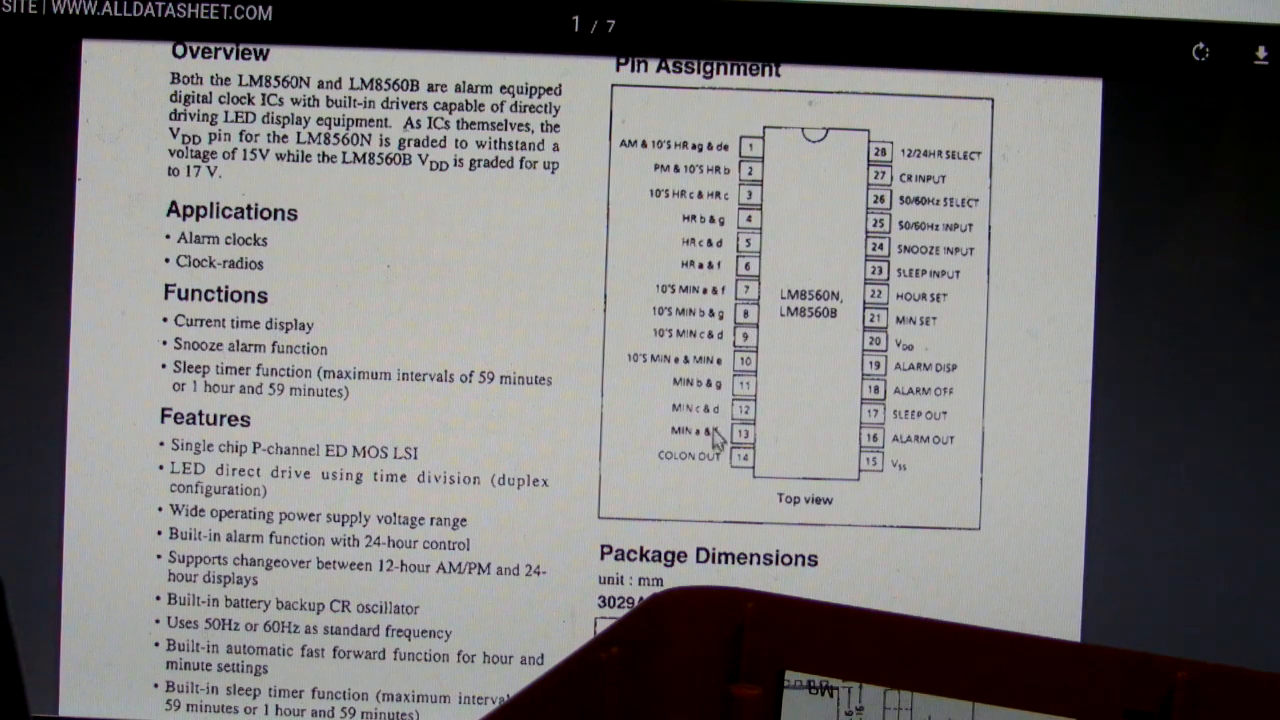
pyautogui.moveTo(885, 305)
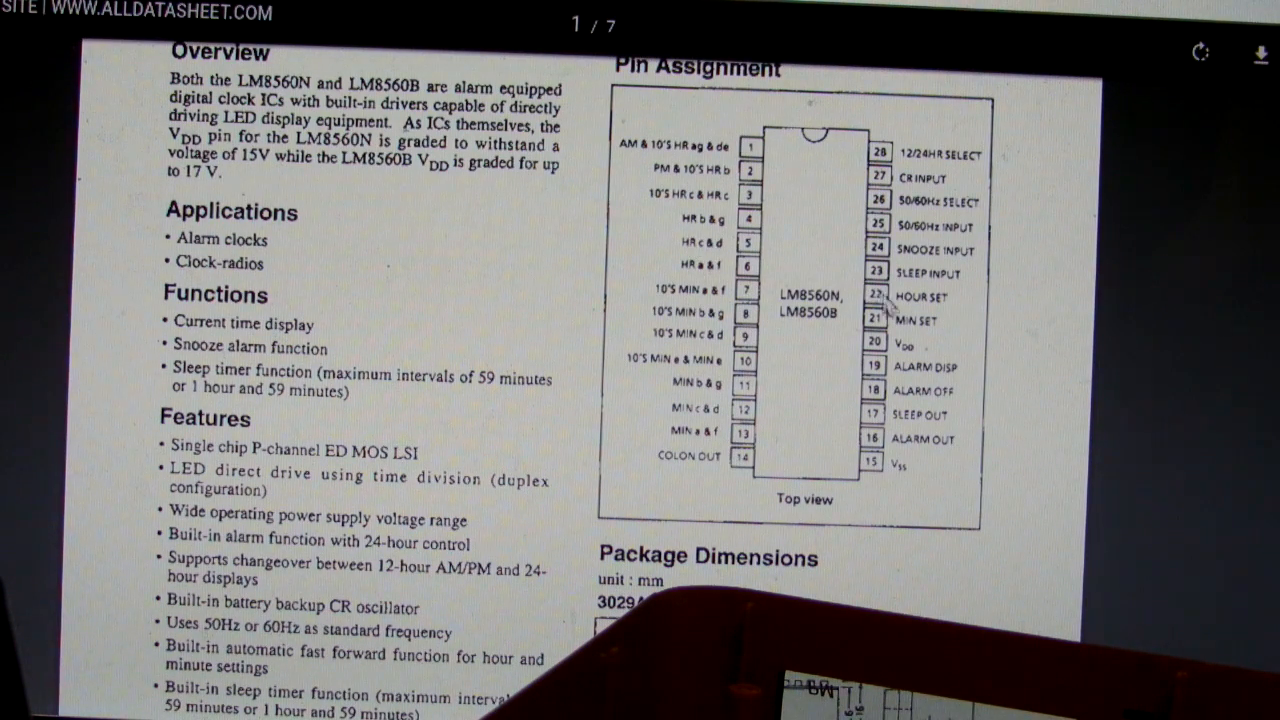
pyautogui.moveTo(905, 330)
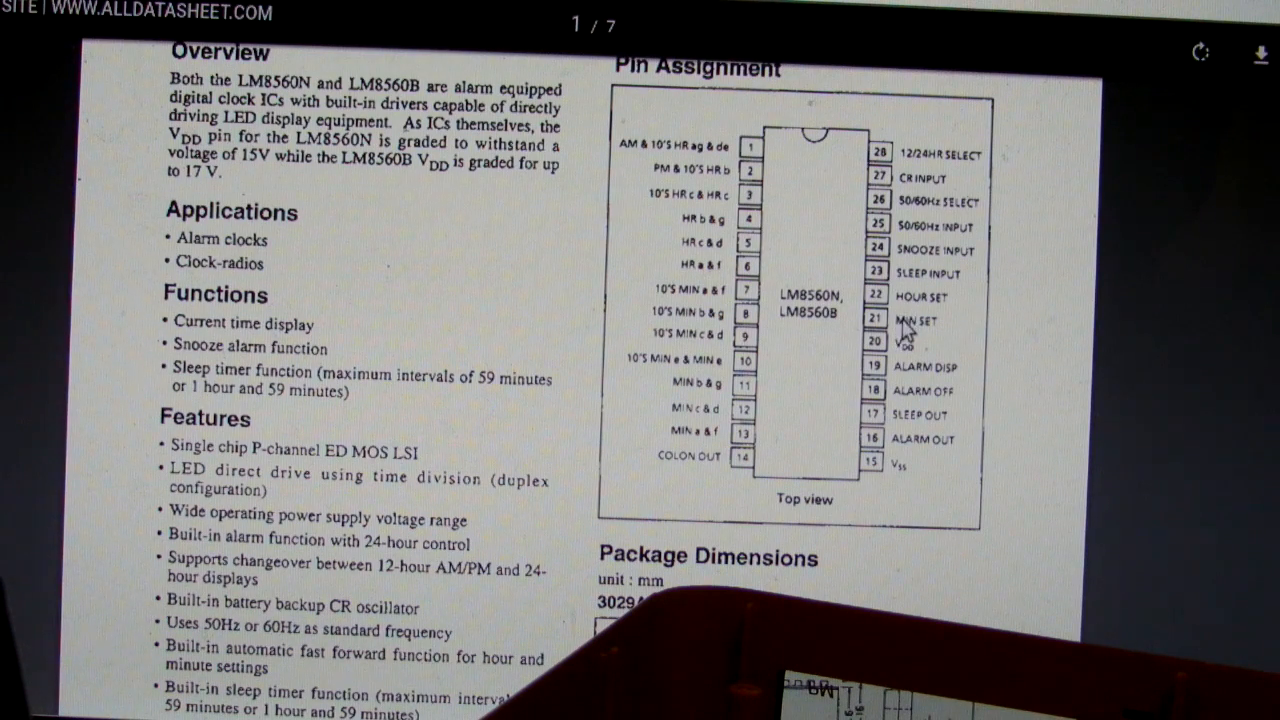
pyautogui.moveTo(903, 338)
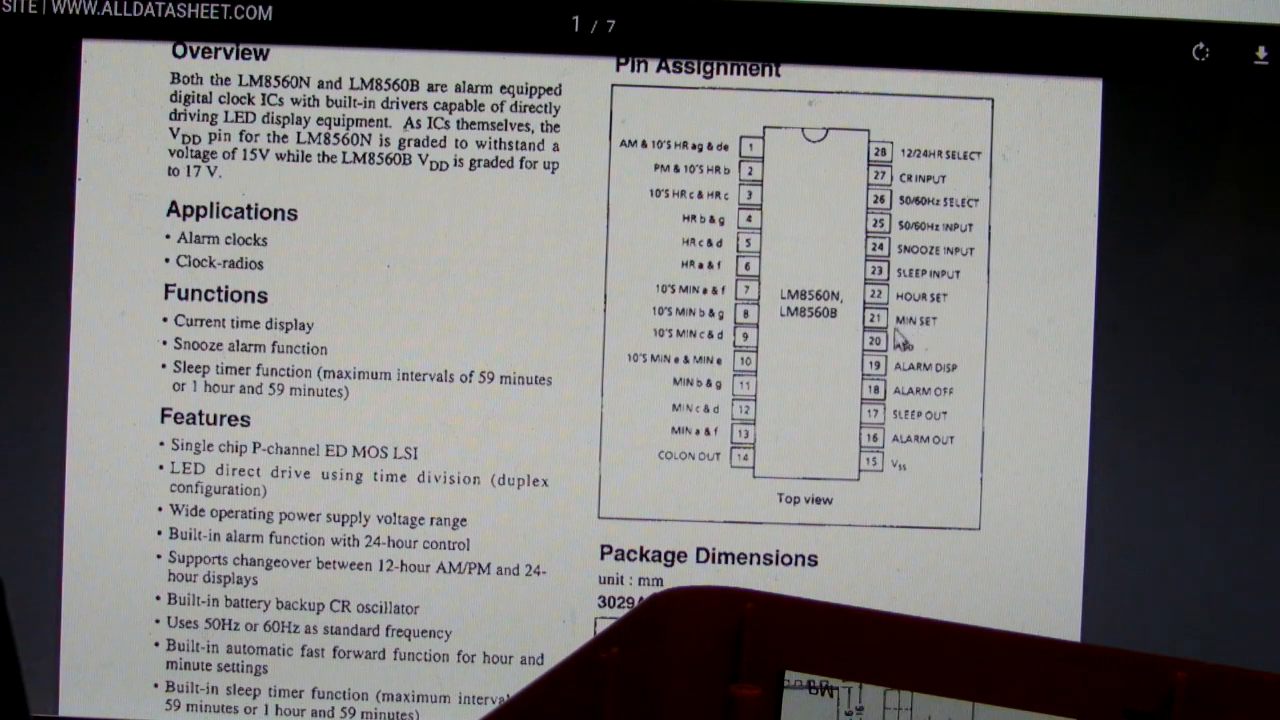
pyautogui.moveTo(905, 330)
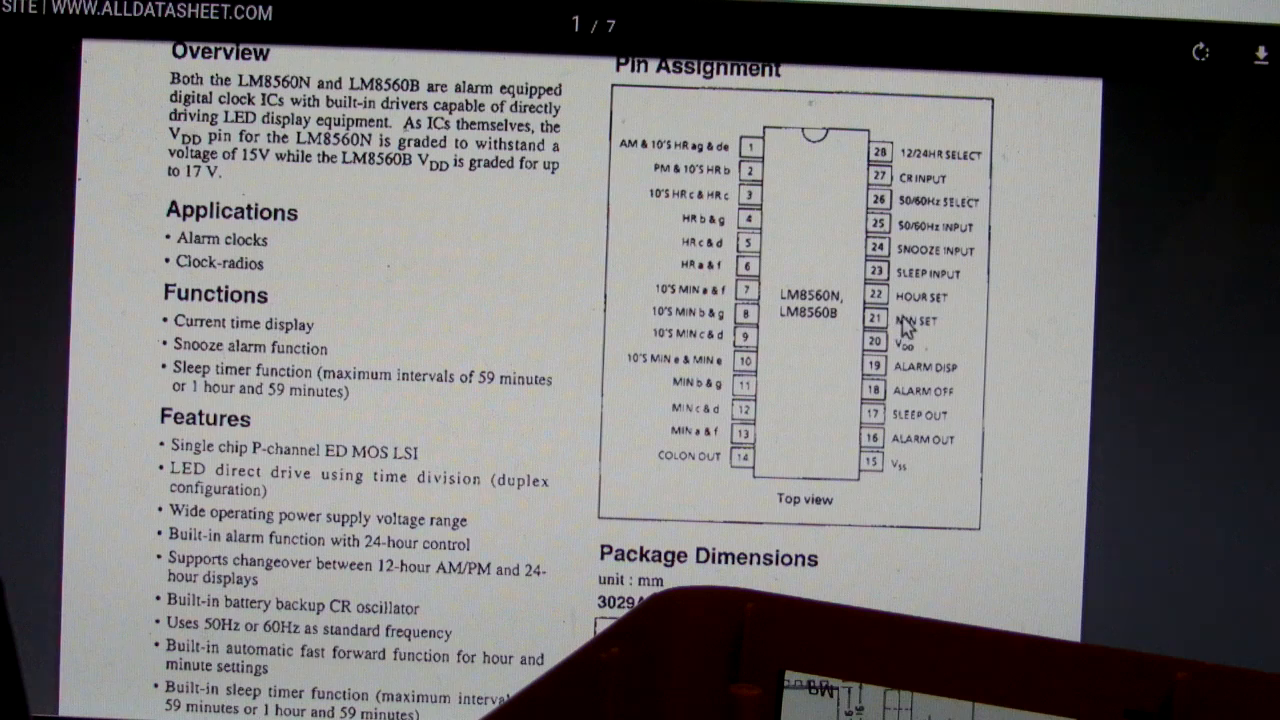
pyautogui.moveTo(900, 338)
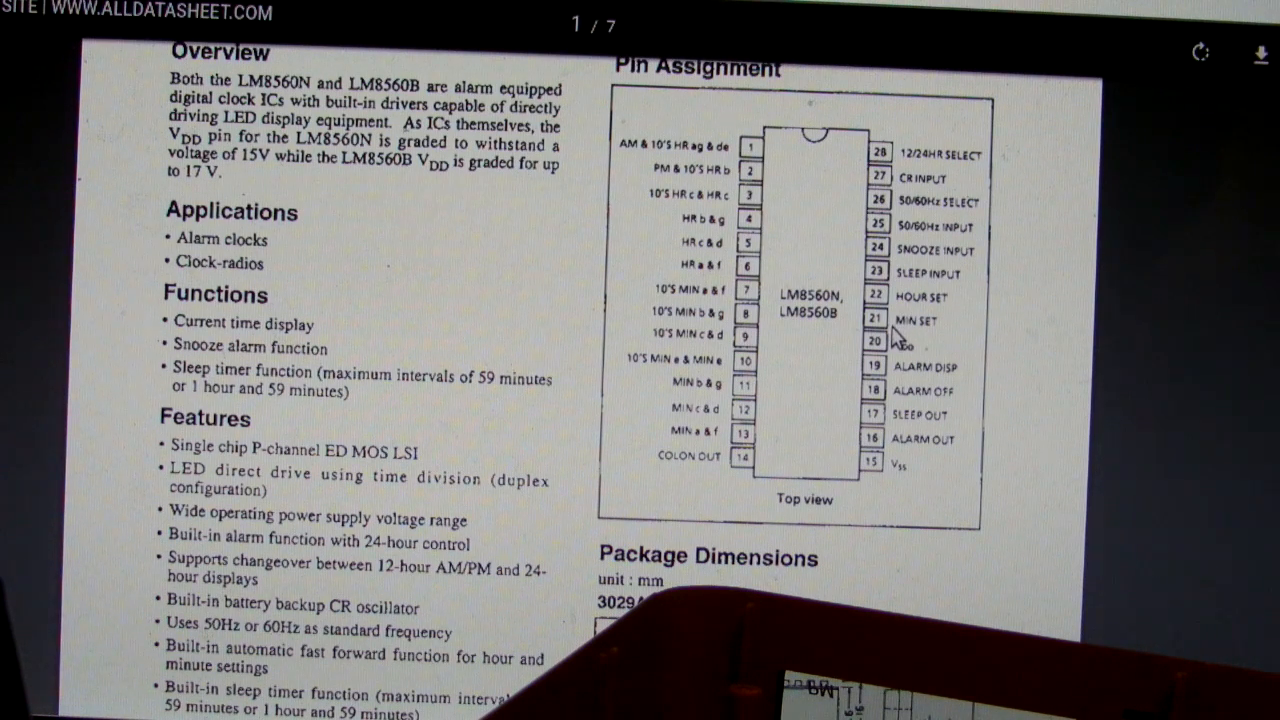
pyautogui.moveTo(900, 335)
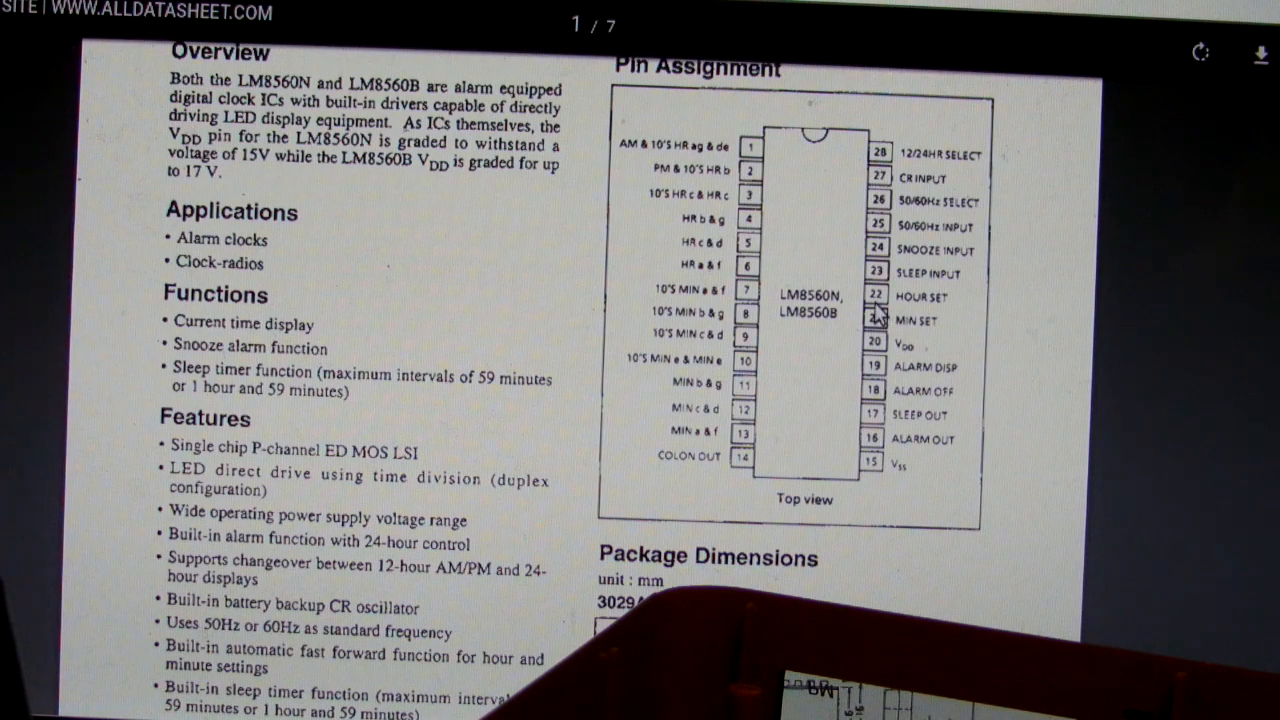
pyautogui.moveTo(823, 345)
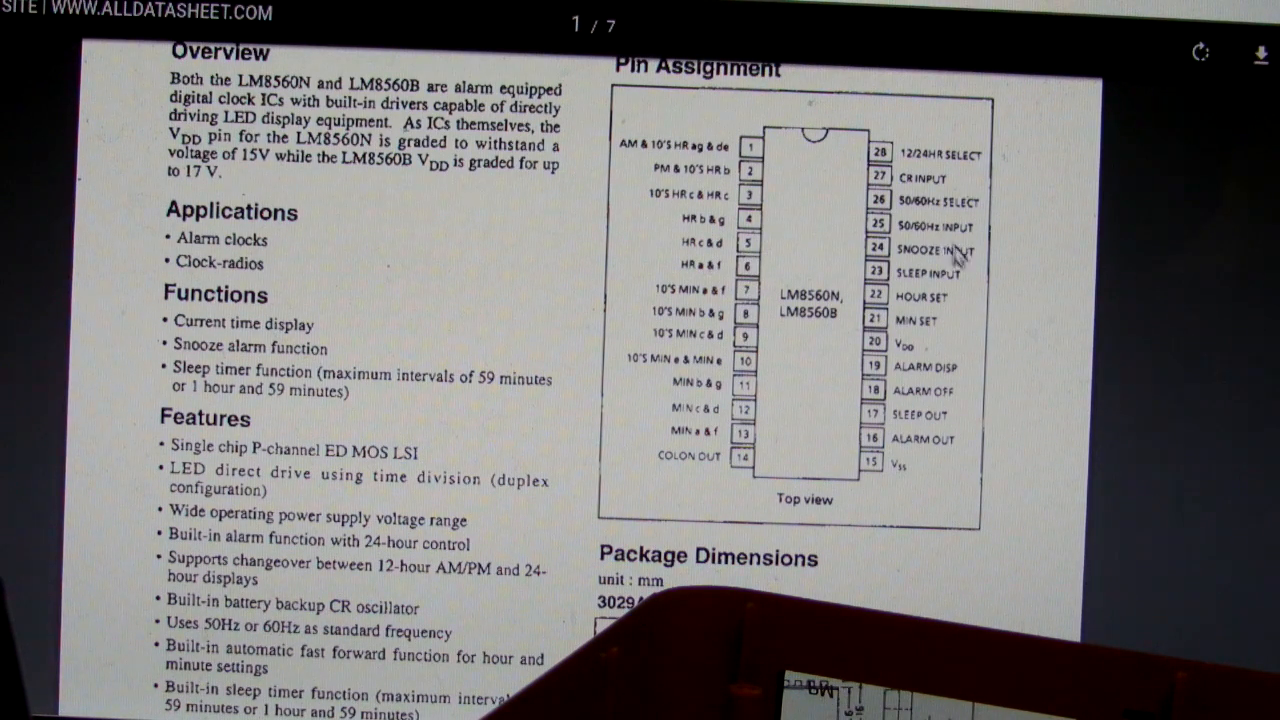
pyautogui.moveTo(948, 458)
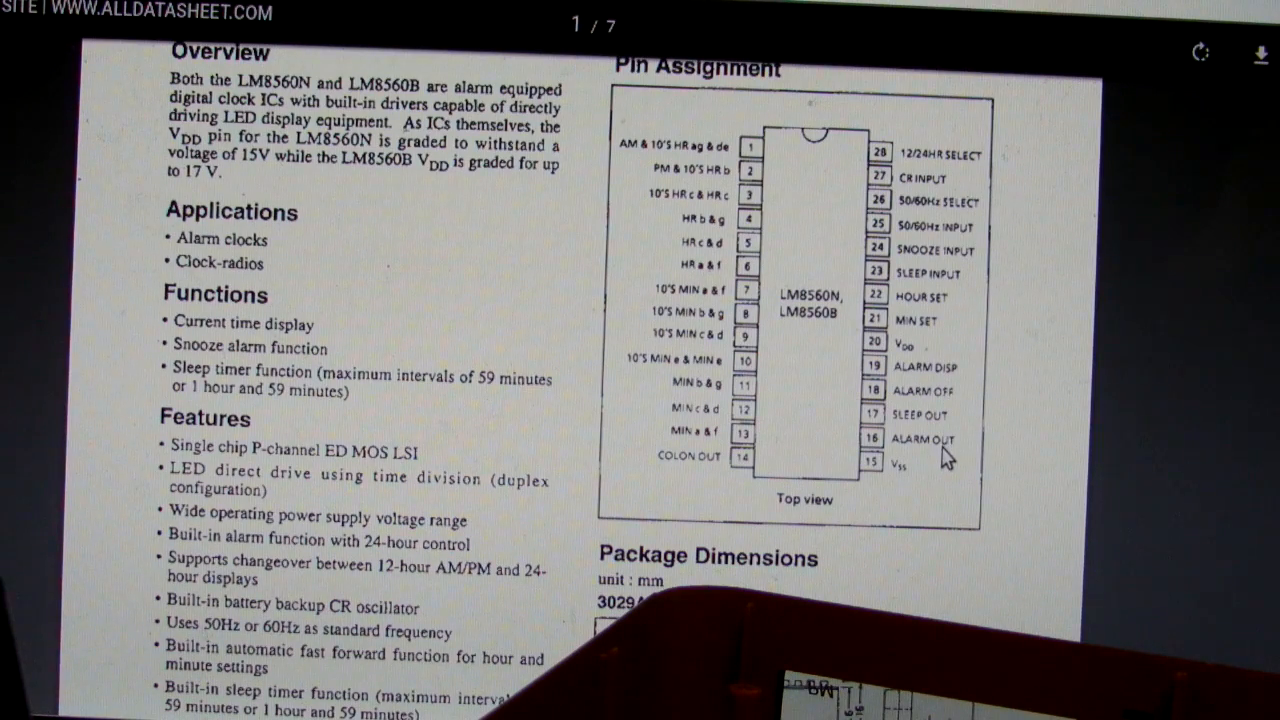
pyautogui.moveTo(718, 355)
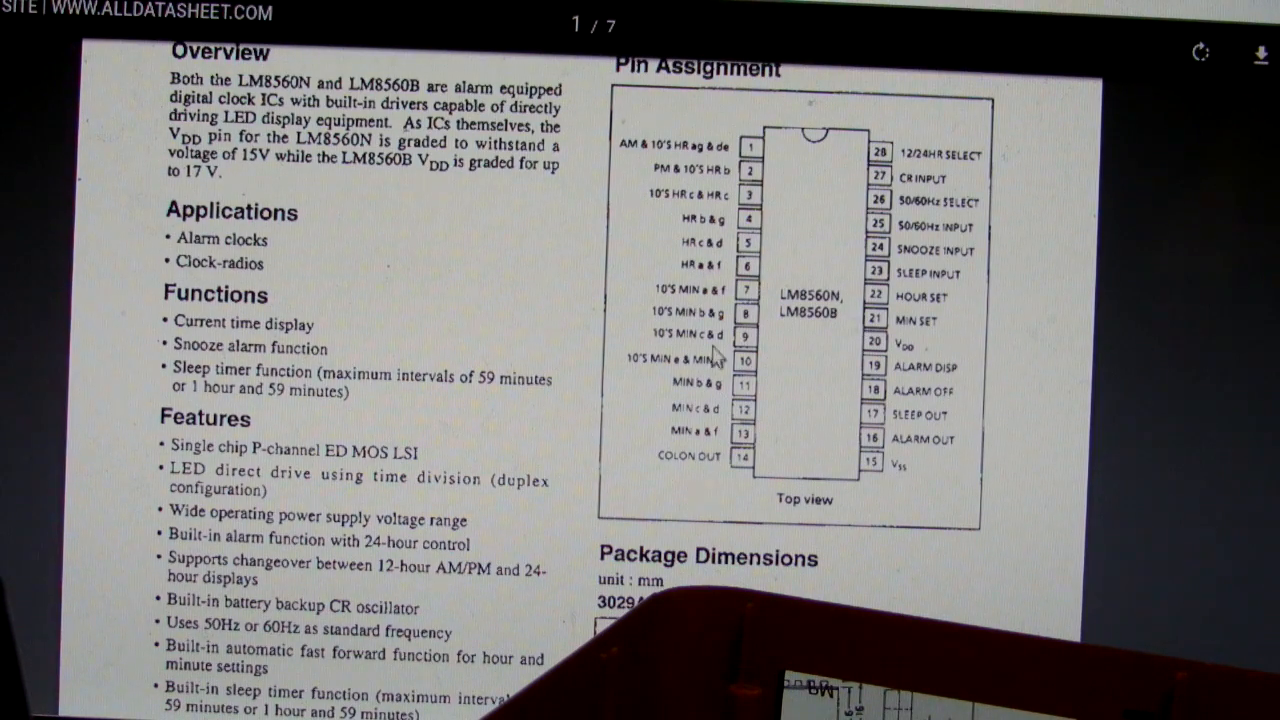
pyautogui.scroll(-3)
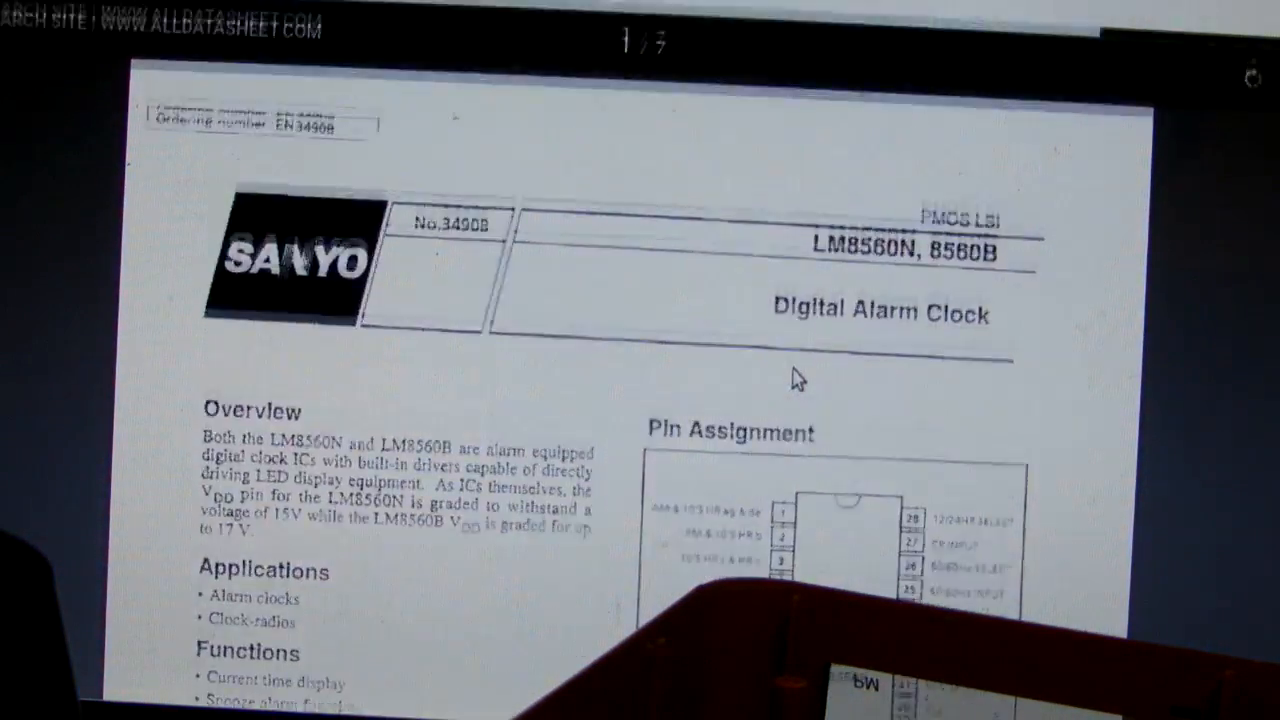
pyautogui.scroll(3)
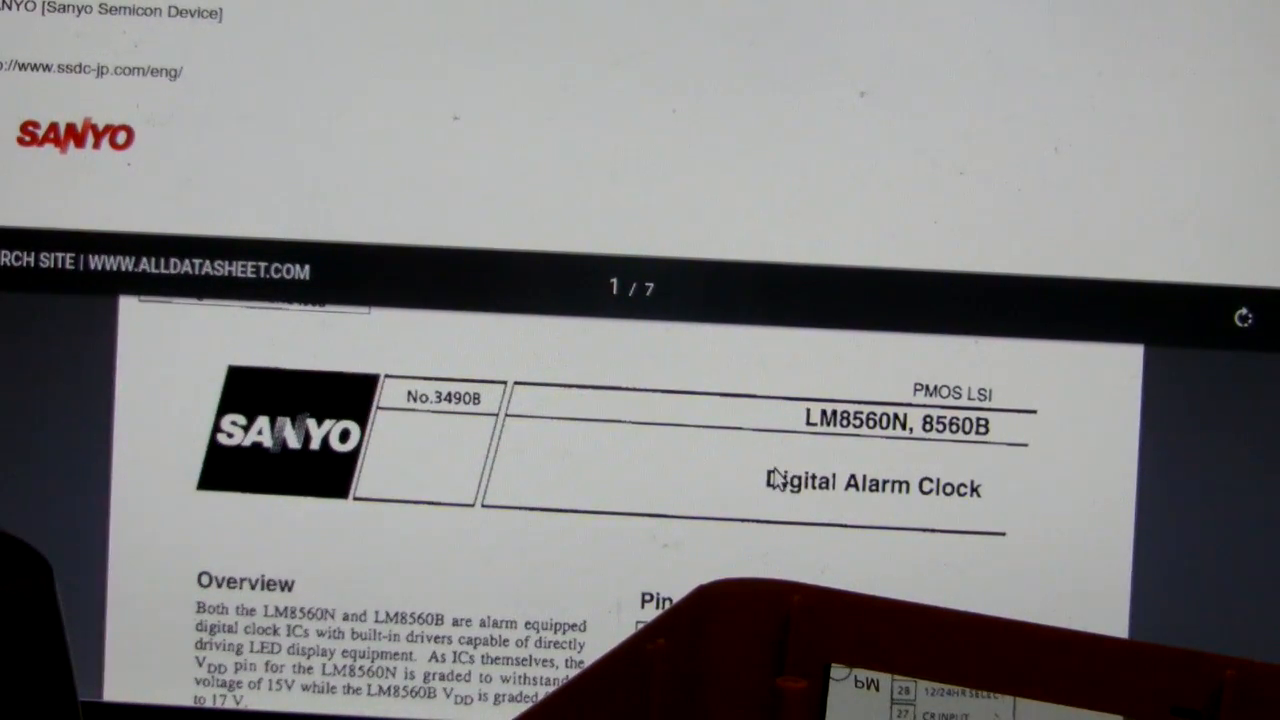
pyautogui.scroll(-3)
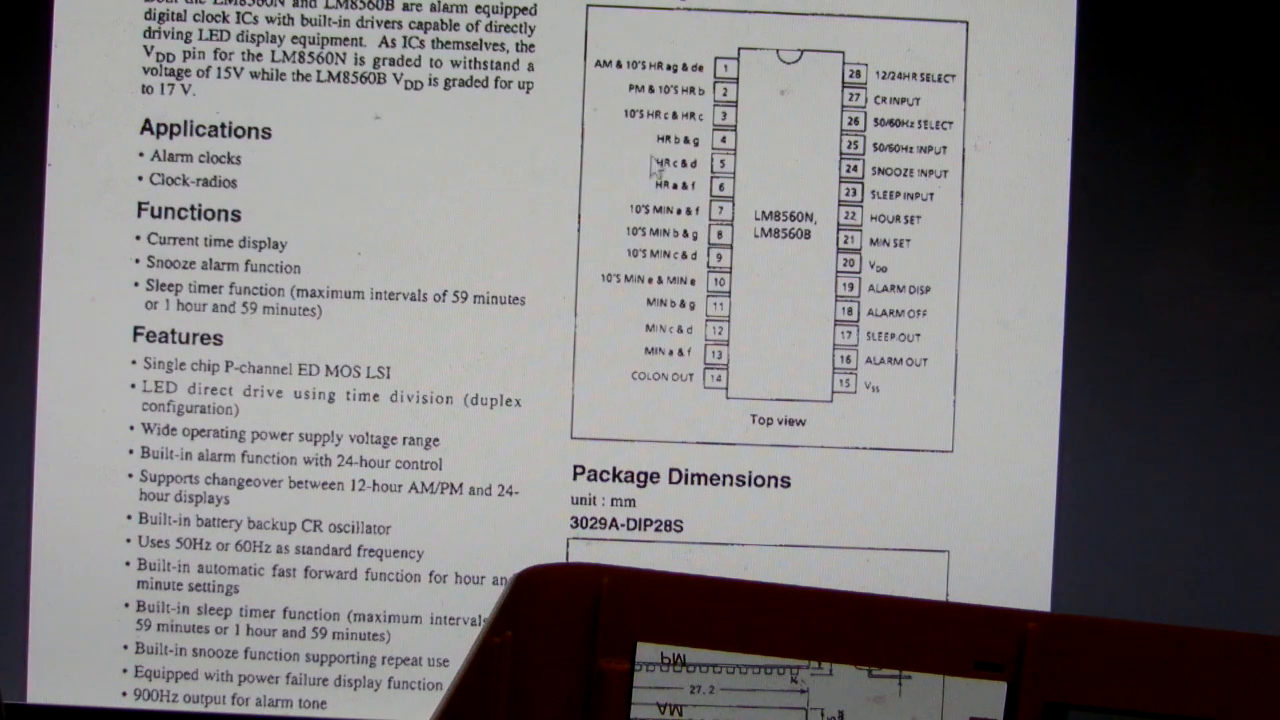
pyautogui.moveTo(727, 97)
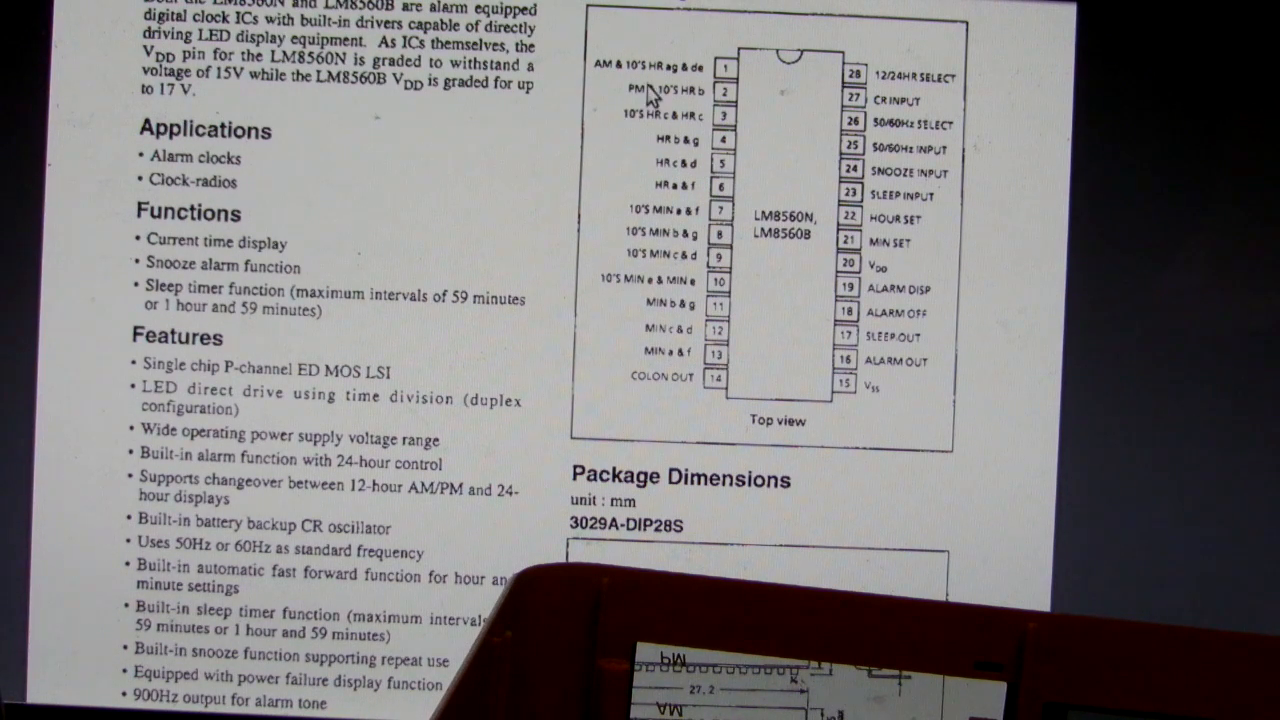
pyautogui.moveTo(715, 347)
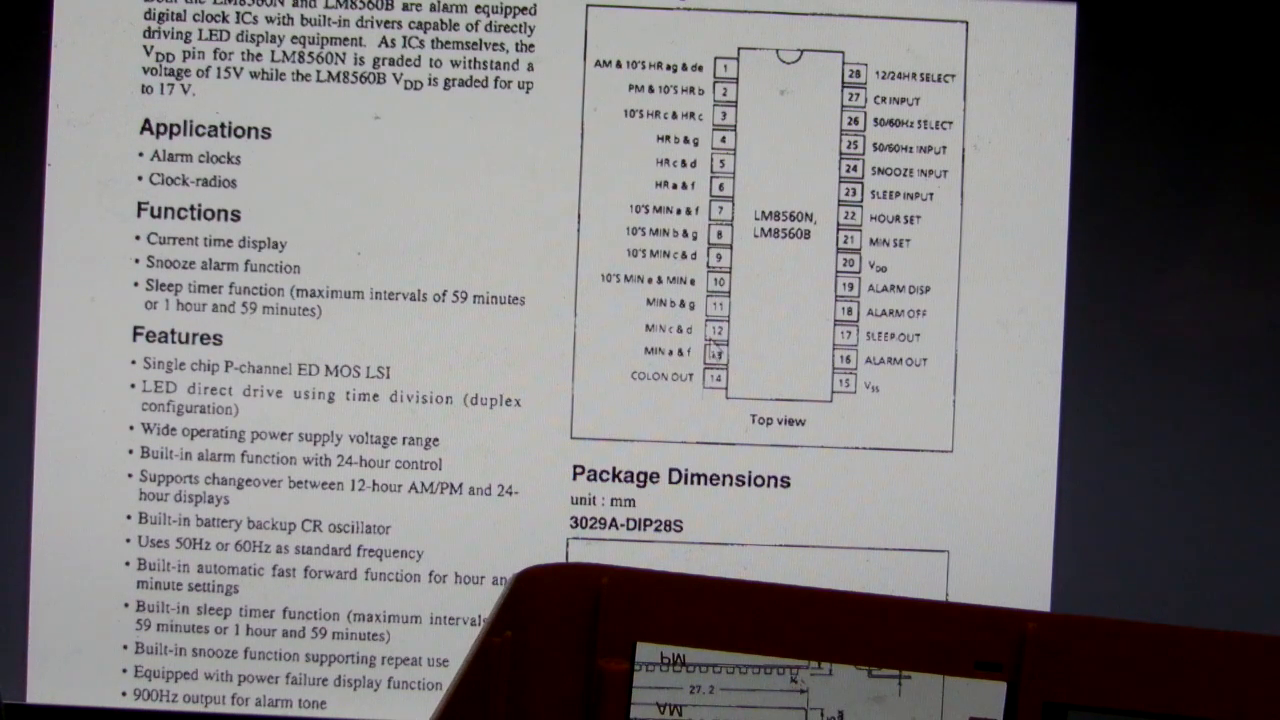
pyautogui.moveTo(933, 152)
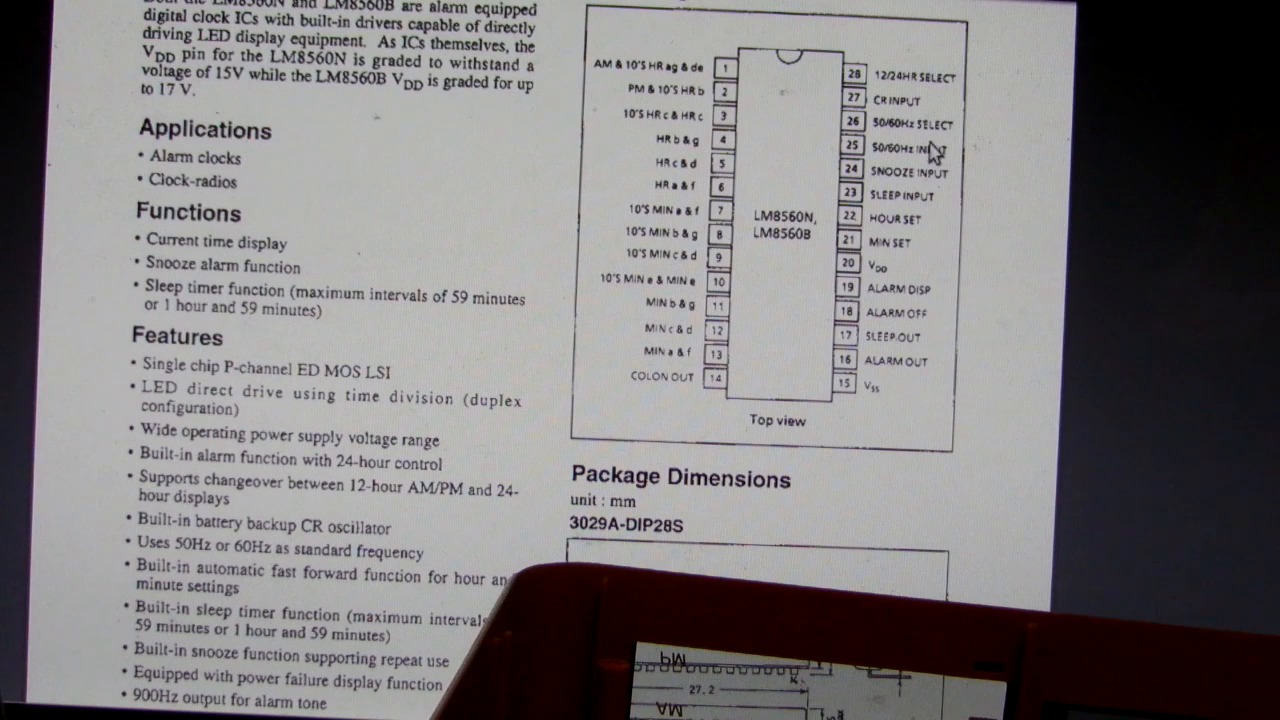